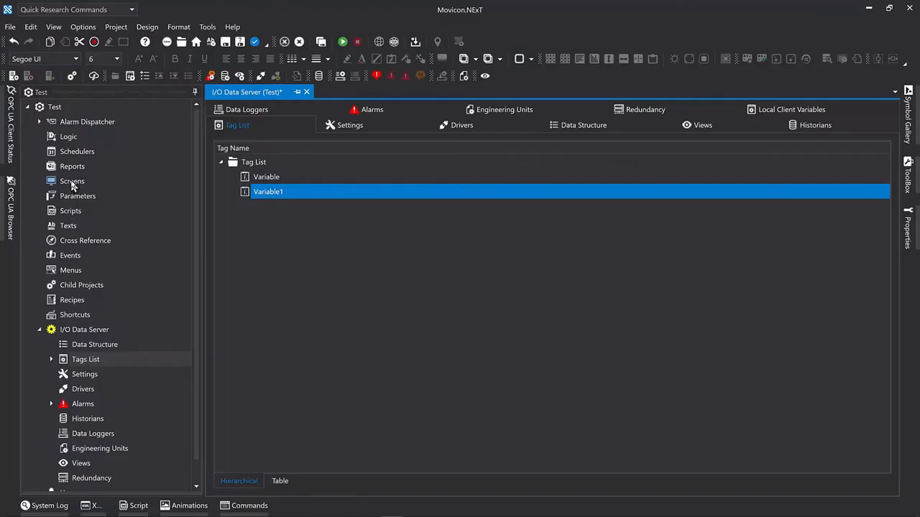
# Start a new screen (1920×1080, Screen1) from the project's Screens section.
pyautogui.click(72, 181)
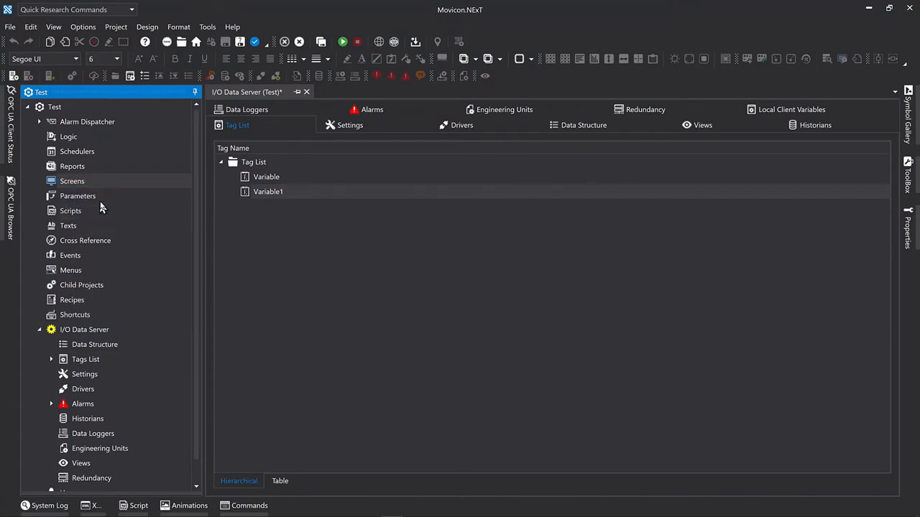
pyautogui.click(72, 181)
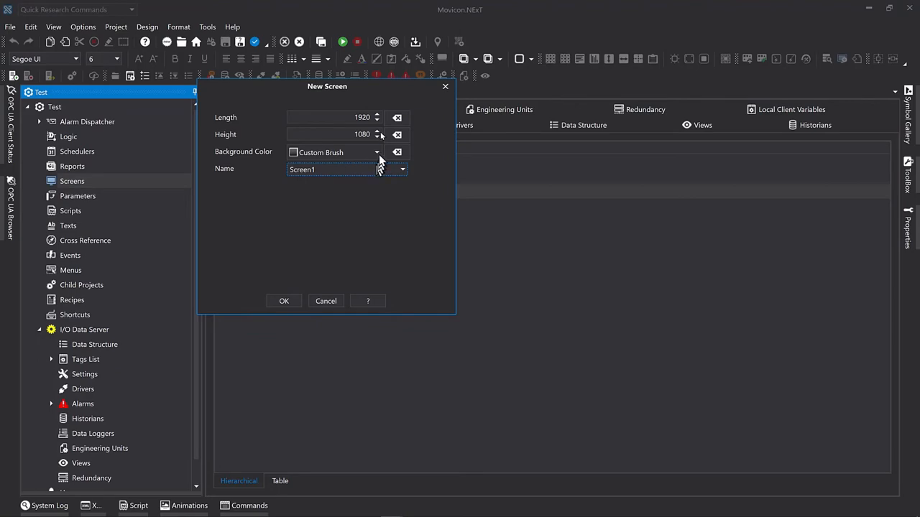